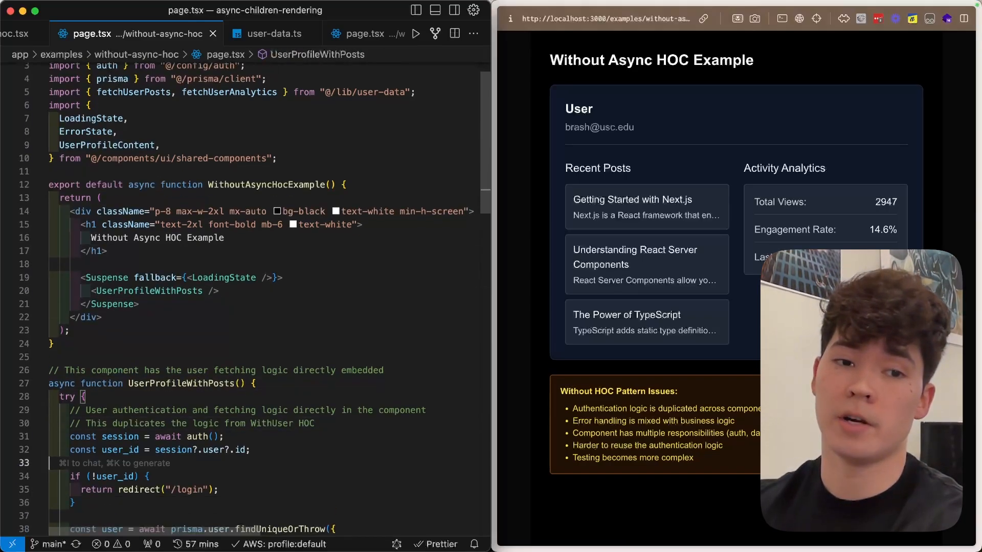
Scroll through shared-components.tsx, then switch to the with-async-hoc page.tsx tab and highlight its WithUser wrapper
scroll(down, 3)
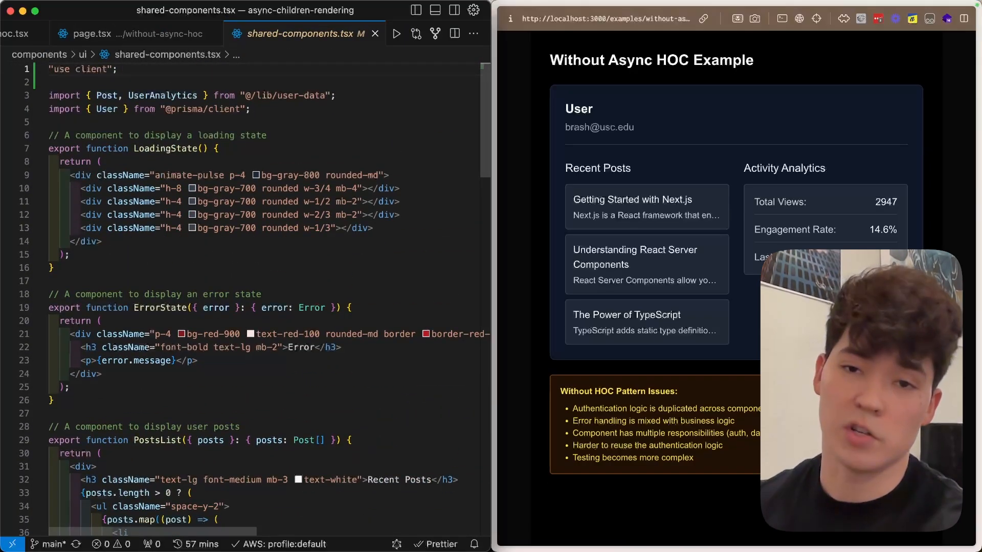
click(108, 34)
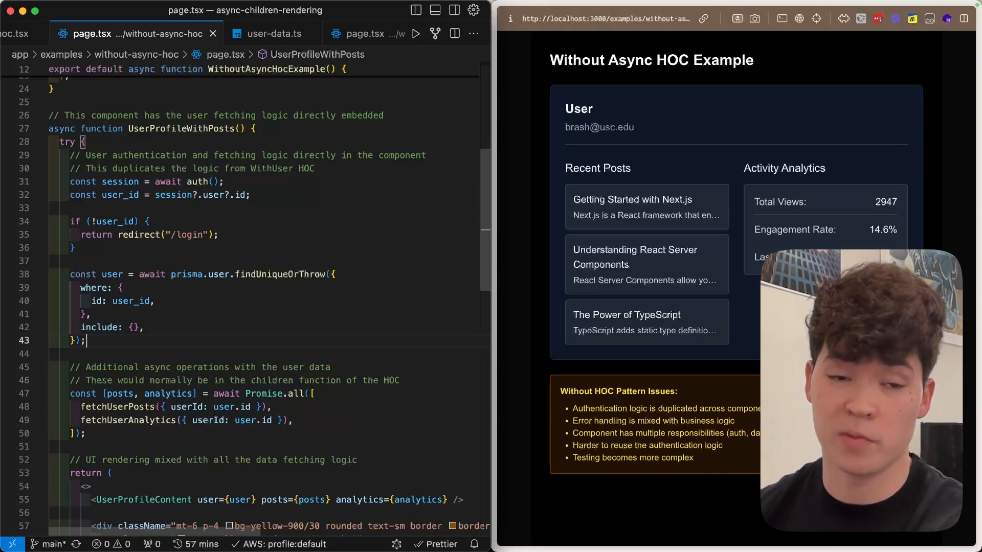
drag(85, 274, 84, 341)
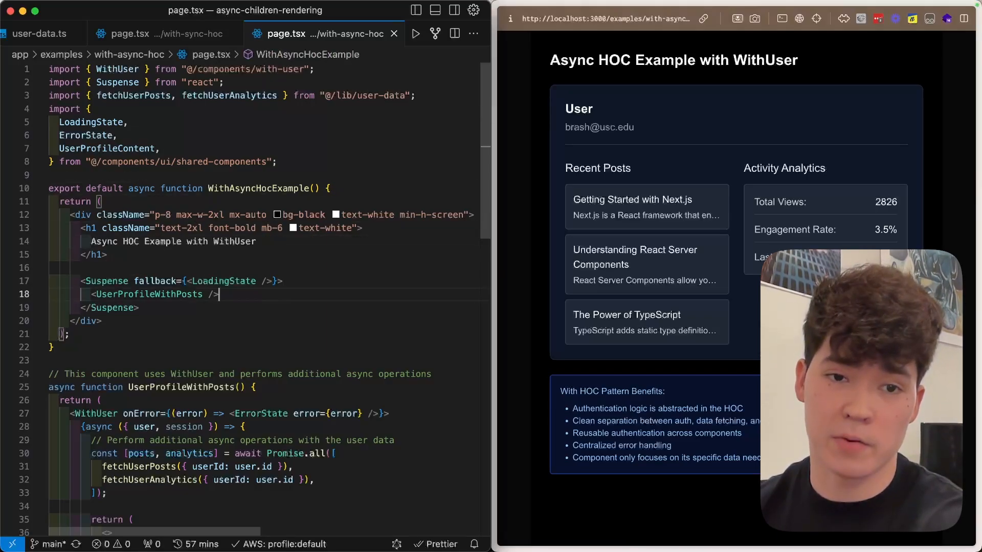
Highlight UserProfileWithPosts in the with-async-hoc page, then open components/with-user.tsx
scroll(down, 3)
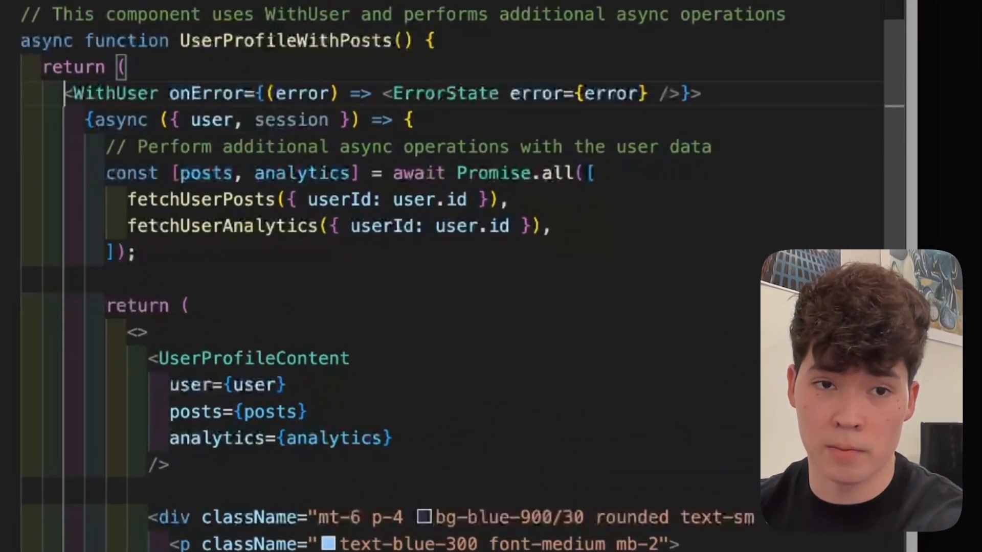
drag(86, 120, 413, 120)
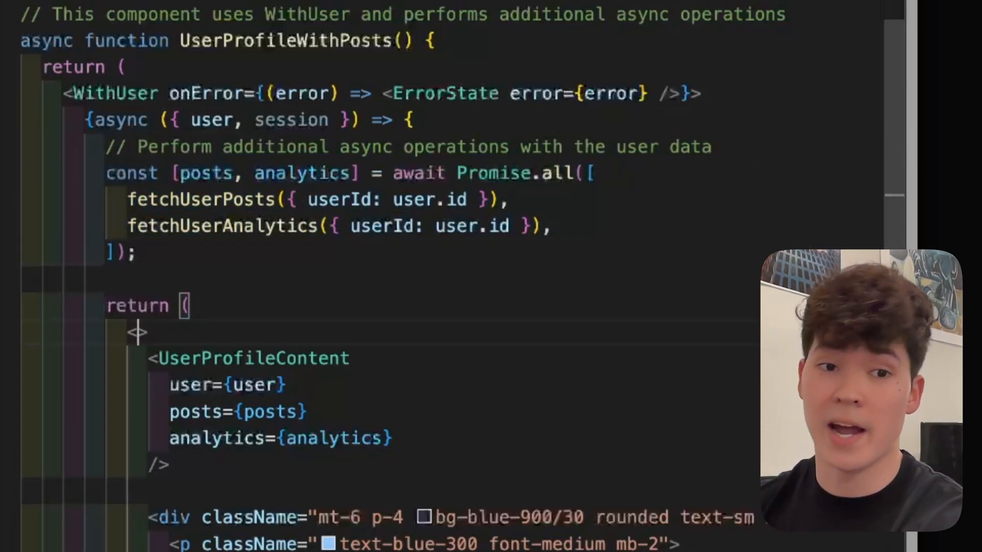
text(<>)
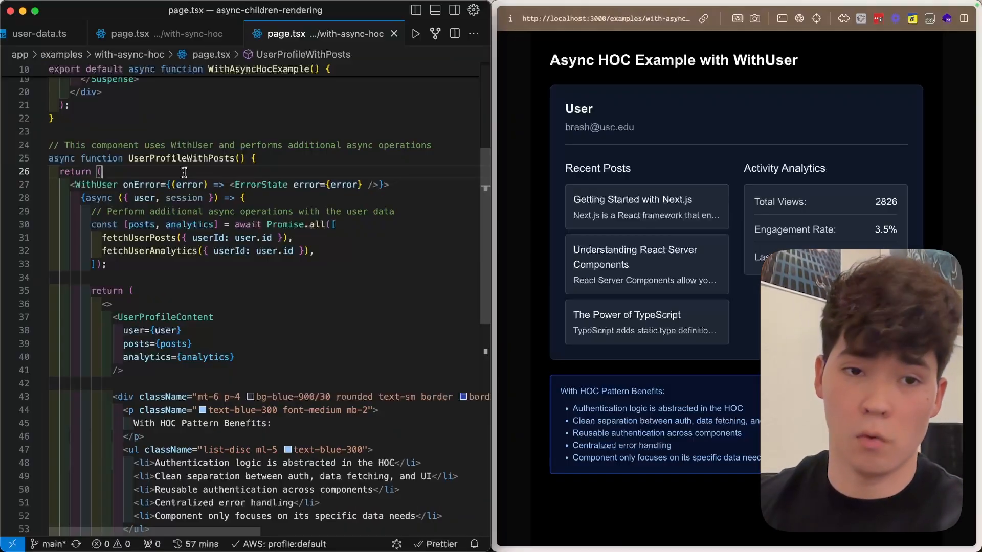
drag(94, 212, 107, 264)
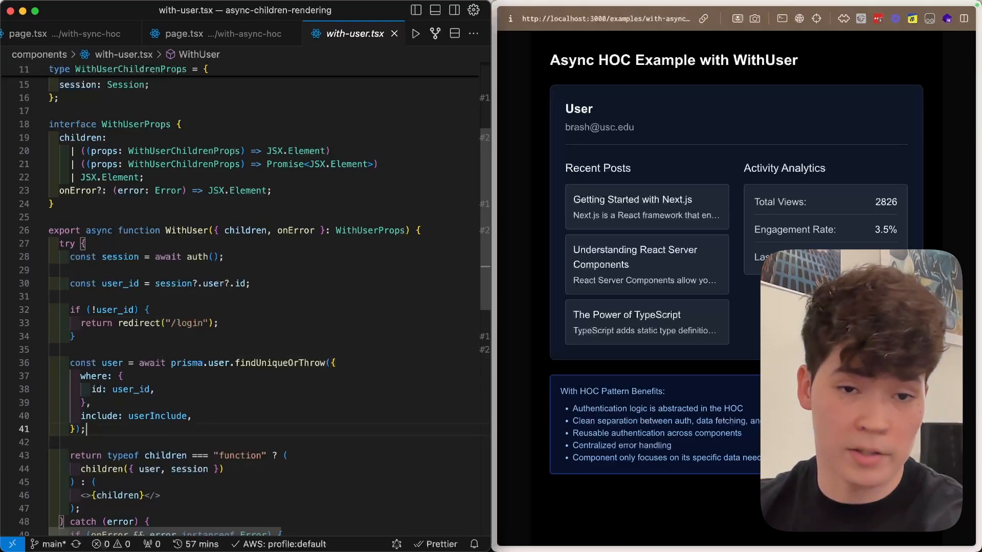
scroll(down, 3)
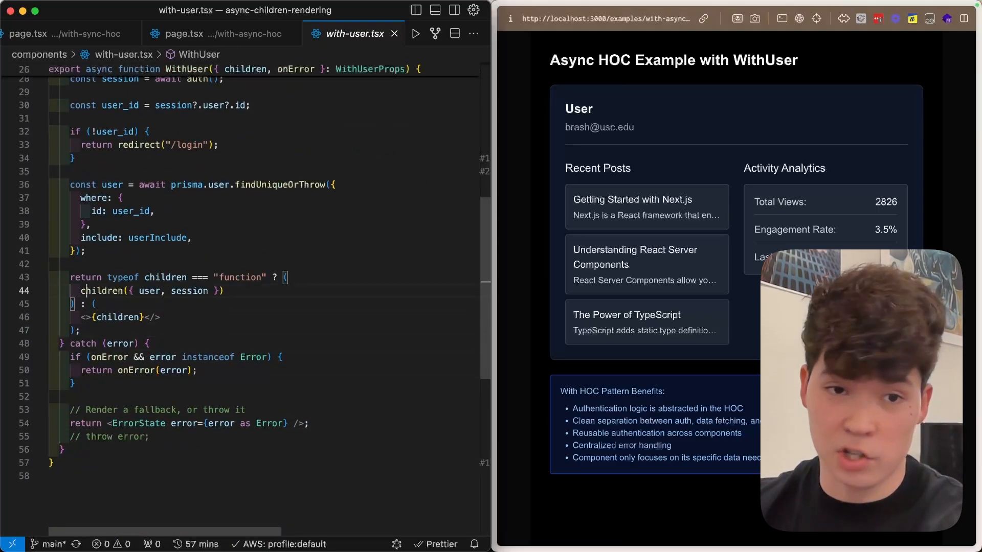
double_click(165, 277)
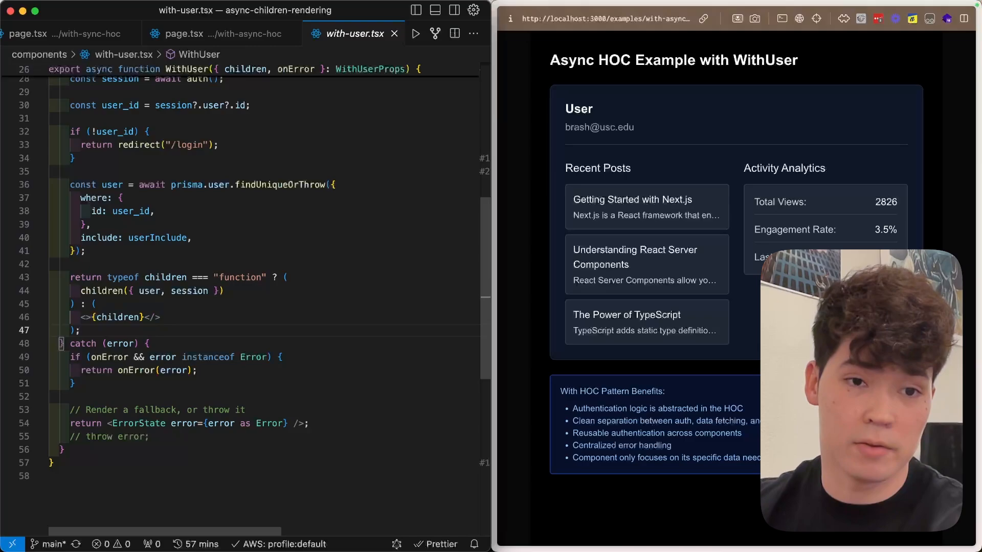
double_click(82, 344)
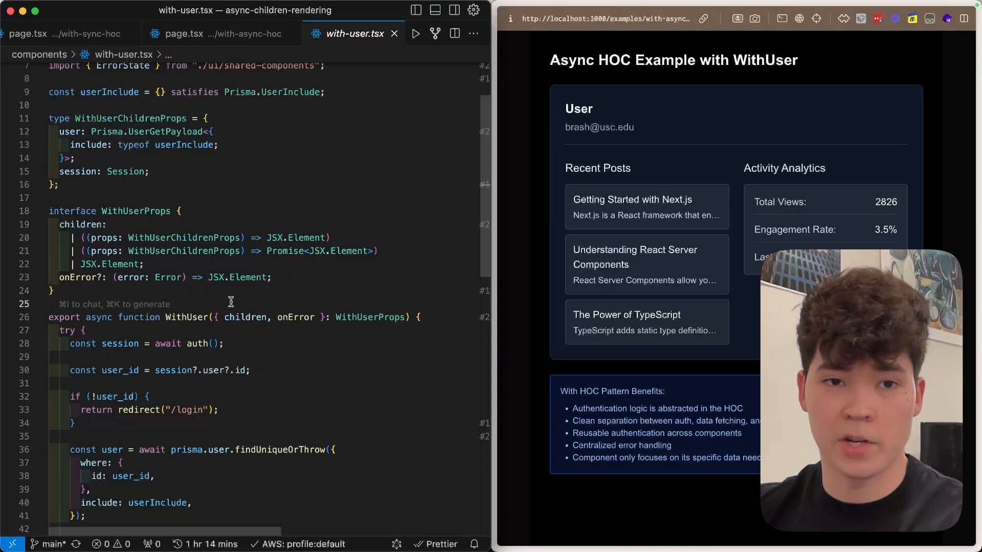
Highlight the WithUser types in with-user.tsx, then open the without-sync-hoc page.tsx tab
double_click(79, 225)
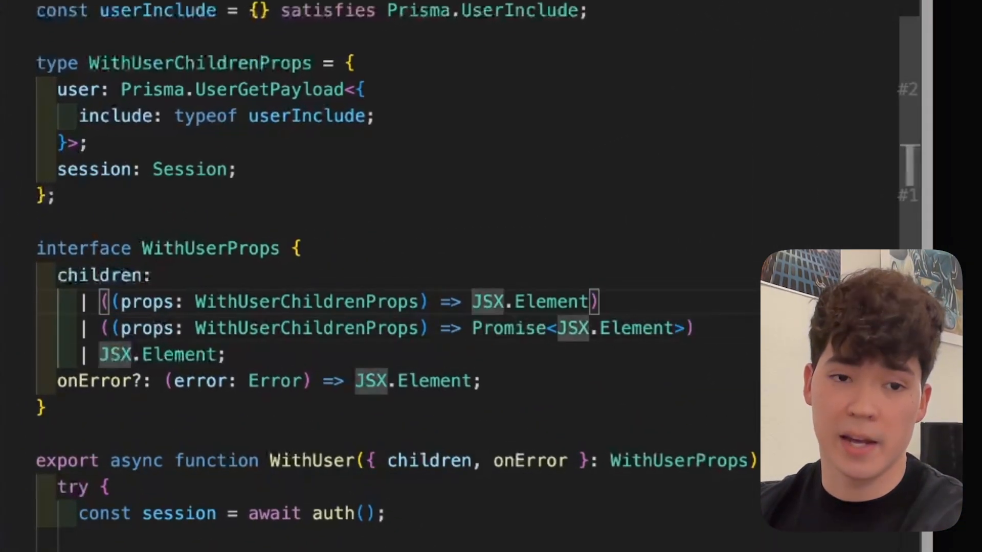
drag(106, 301, 595, 301)
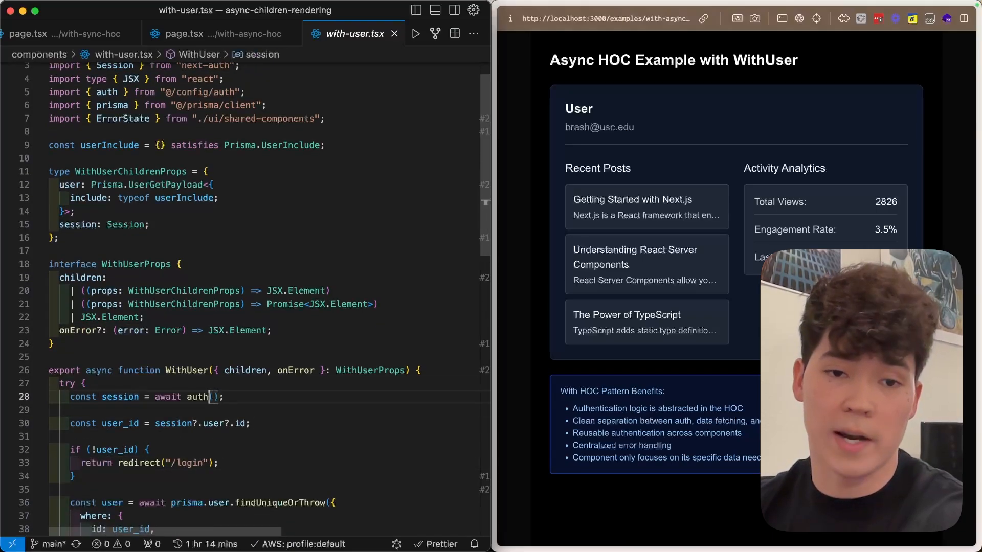
click(62, 34)
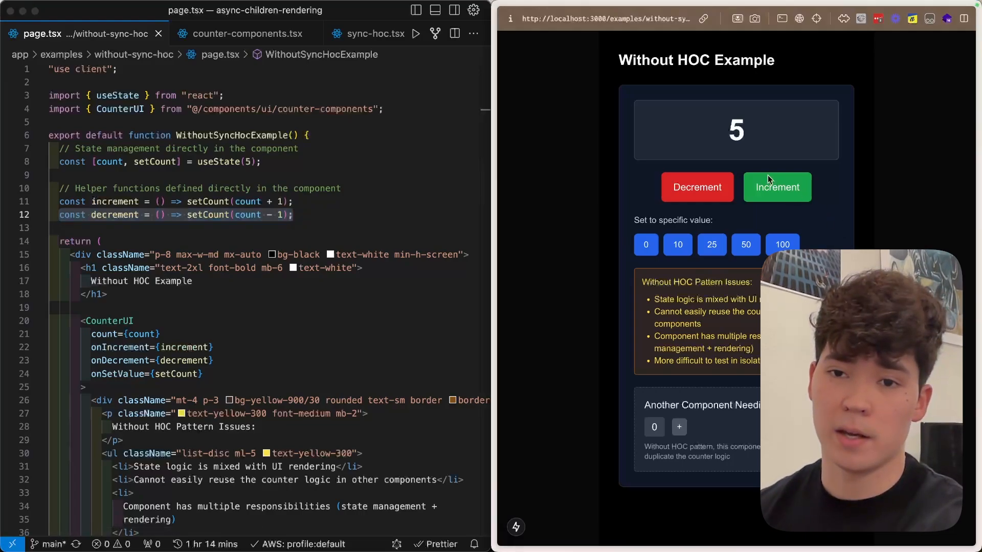
Set the preview counter to 50, select WithoutSyncHocExample, and scroll to sync-hoc.tsx's WithCounter
click(745, 245)
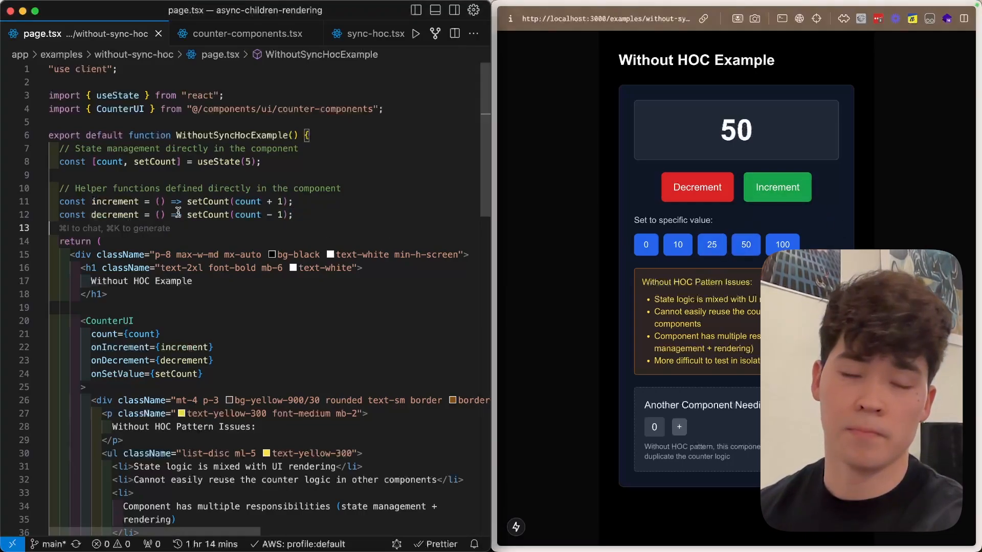
double_click(231, 135)
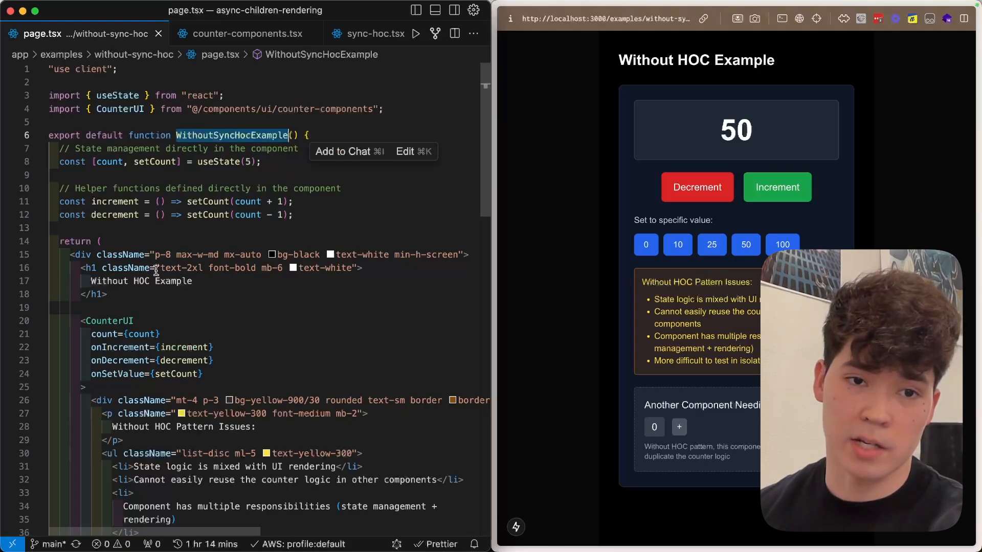
click(184, 201)
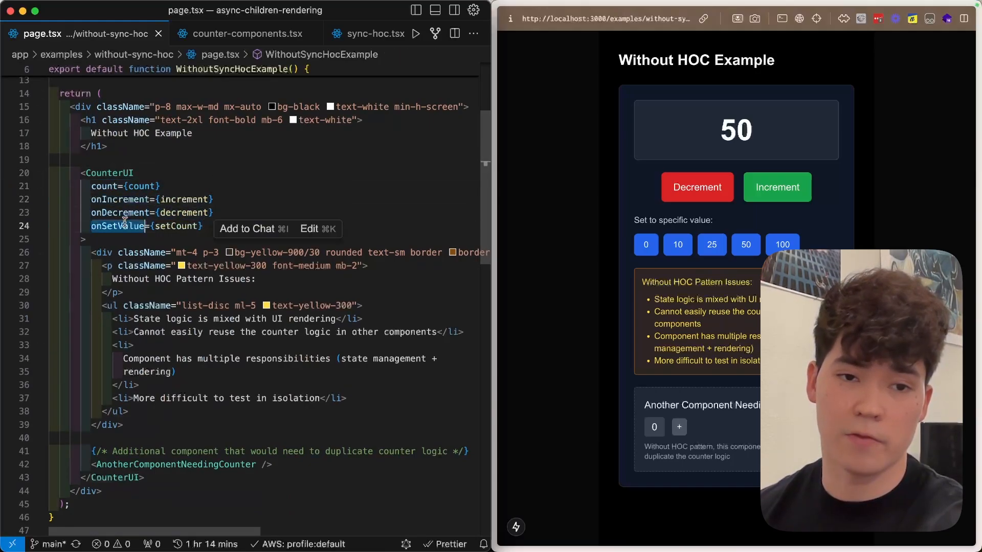
scroll(down, 3)
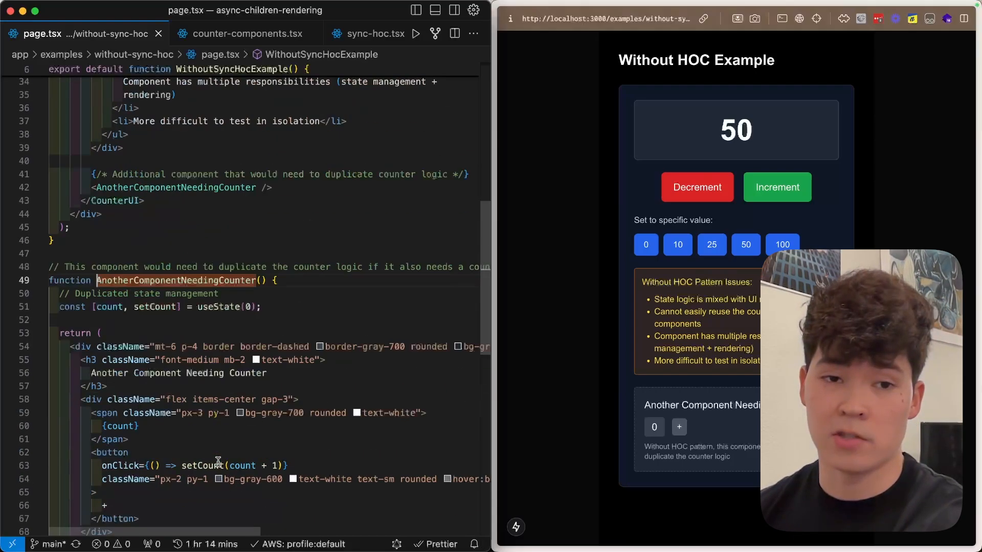
scroll(down, 3)
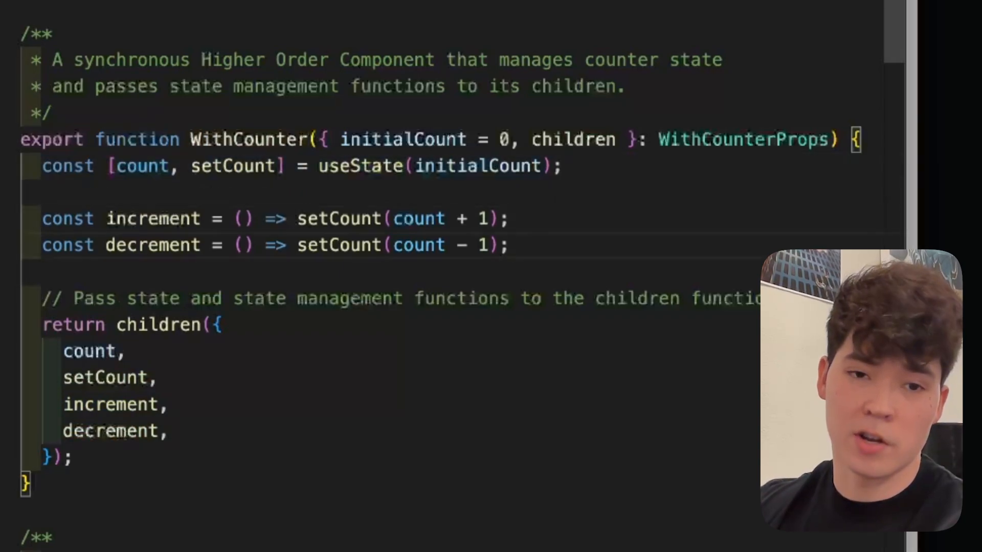
Highlight the WithCounter block in sync-hoc.tsx before switching to the with-sync-hoc page
drag(42, 165, 507, 245)
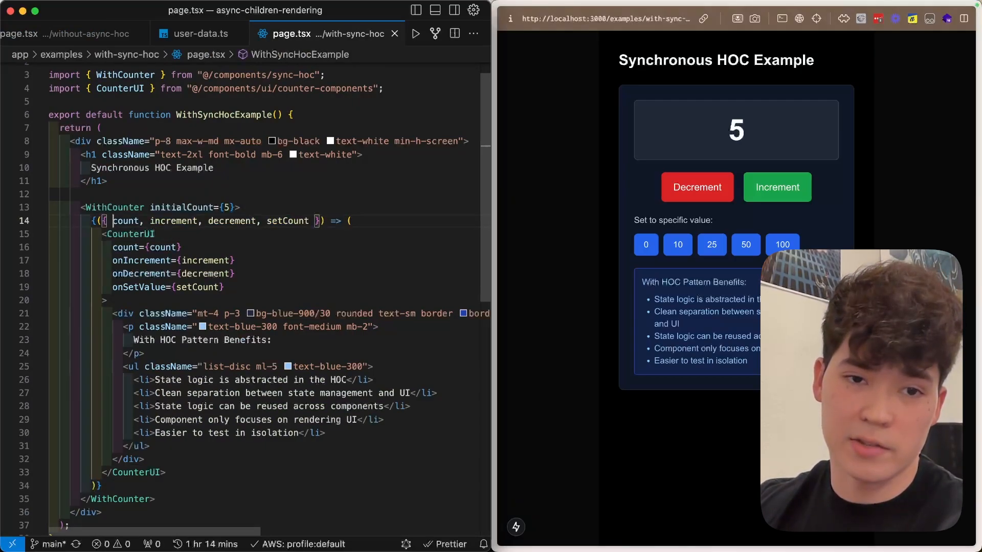
Add 'const [count, setCount] = useState(5);' with increment and decrement helpers in WithSyncHocExample
drag(113, 220, 307, 220)
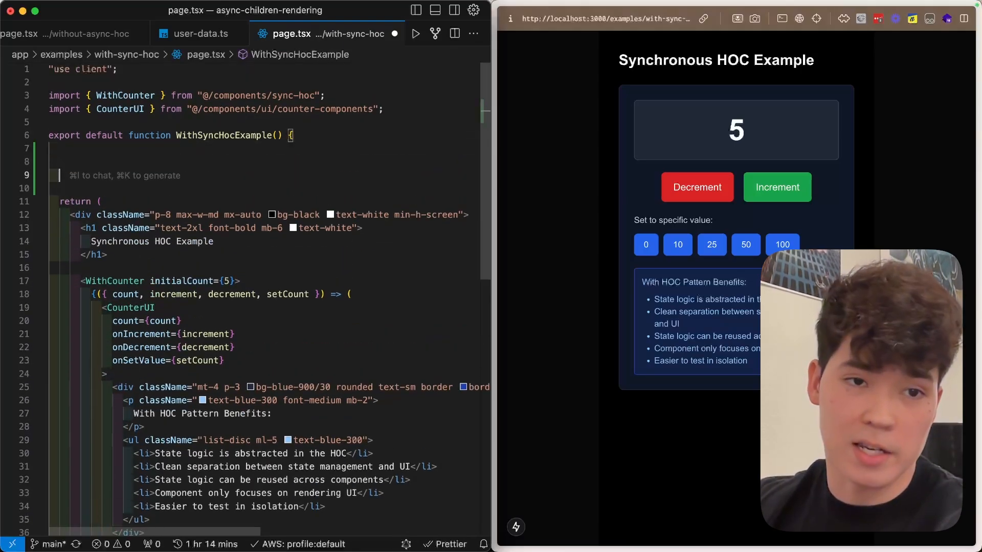
text(const [count, setCount] = useState(5);)
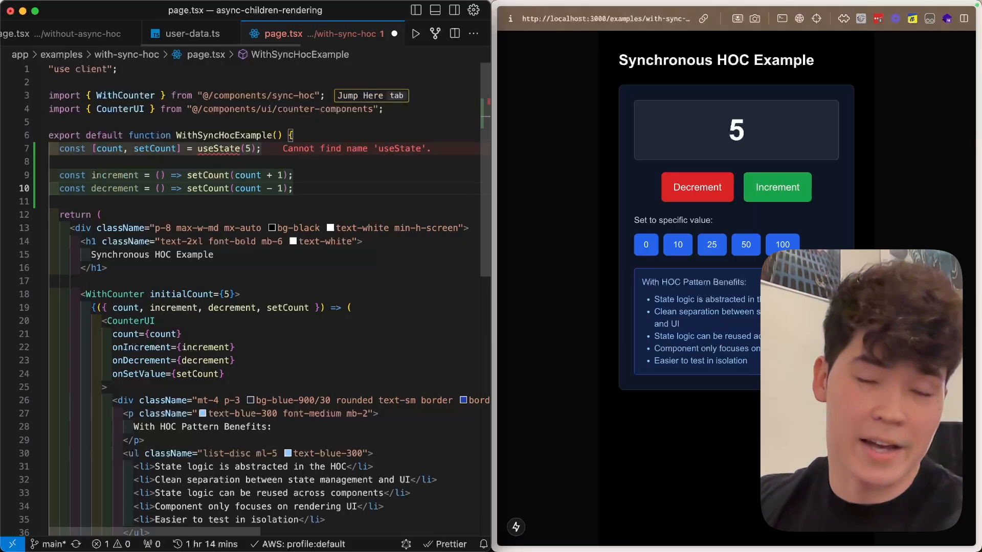